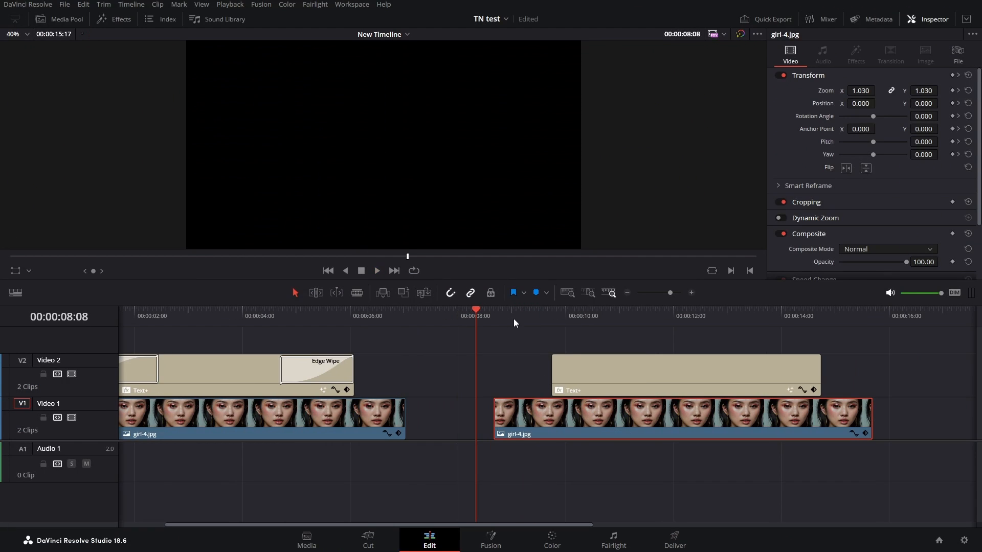
Select the second TO THE EDGE title and park the playhead at its start
{"action": "left_click", "coordinate": [602, 316]}
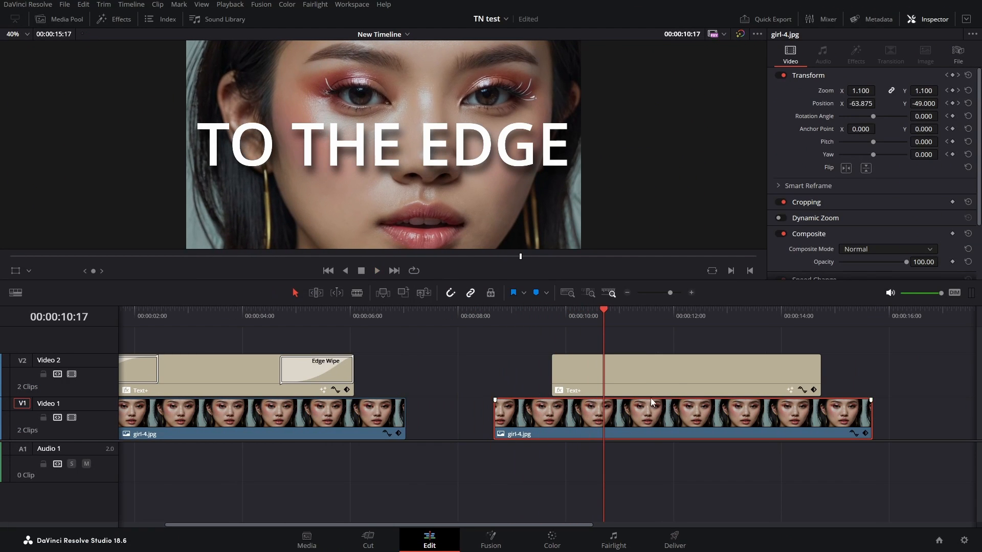
{"action": "left_click", "coordinate": [685, 372]}
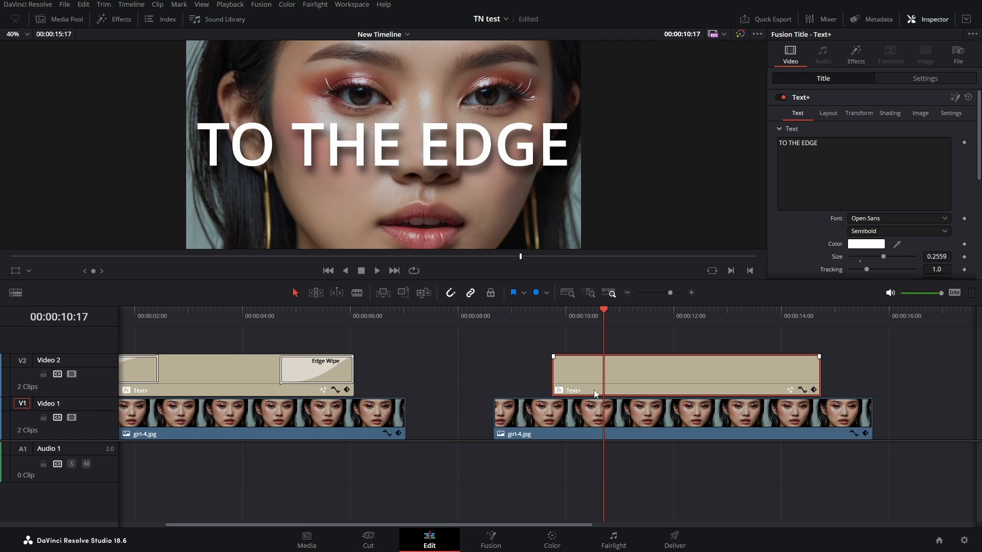
{"action": "left_click", "coordinate": [493, 311]}
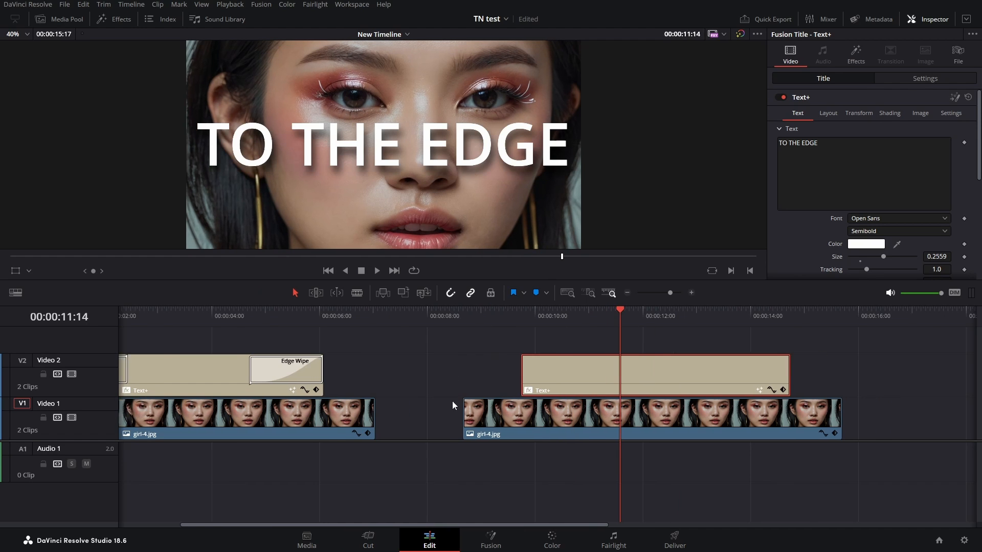
{"action": "left_click", "coordinate": [394, 270]}
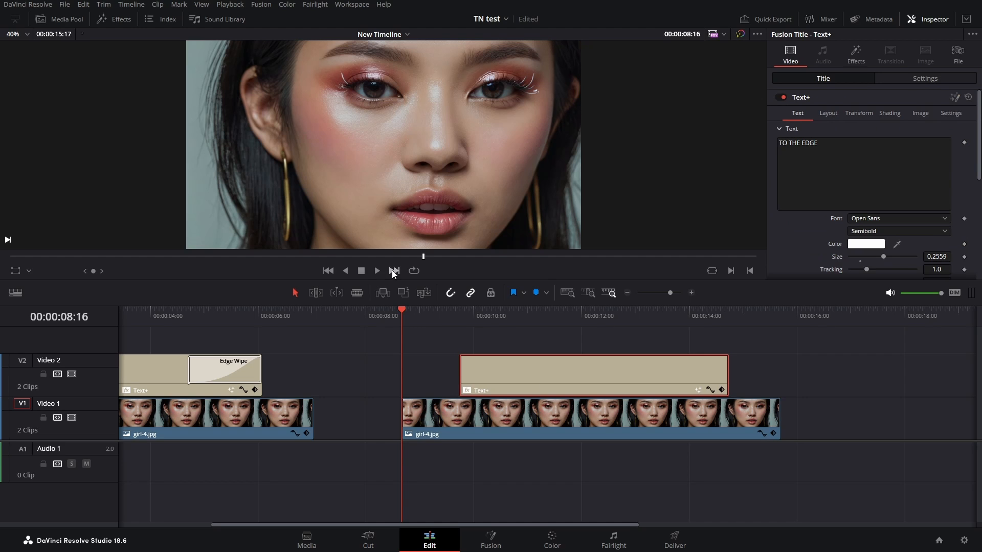
Drop an Edge Wipe on the head of the second title, then hide the Effects library and Inspector
{"action": "left_click", "coordinate": [113, 18]}
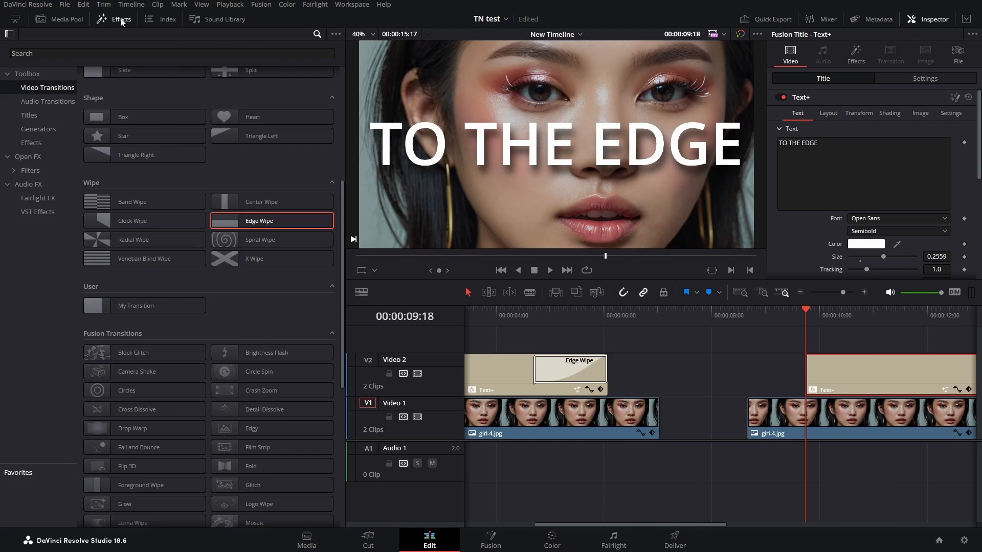
{"action": "mouse_move", "coordinate": [49, 93]}
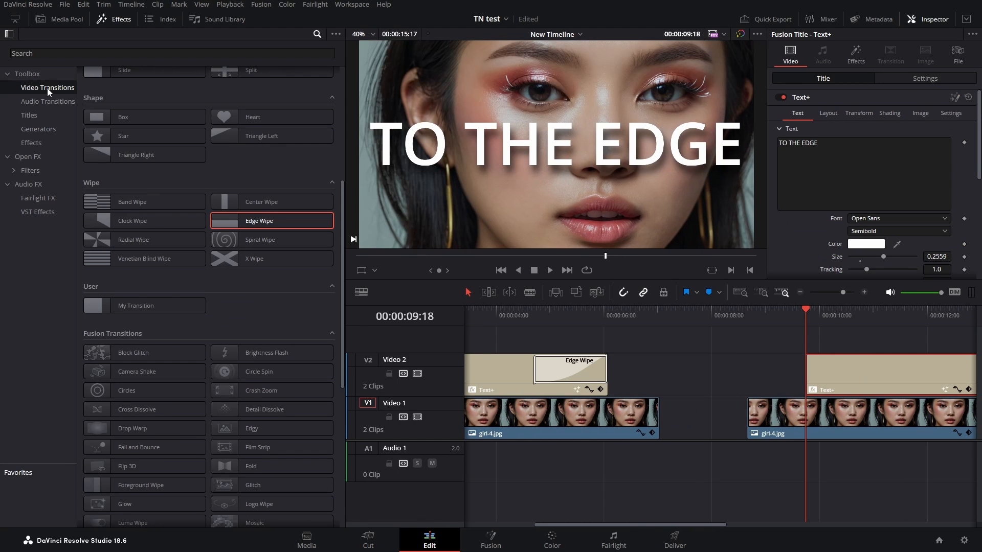
{"action": "mouse_move", "coordinate": [73, 186]}
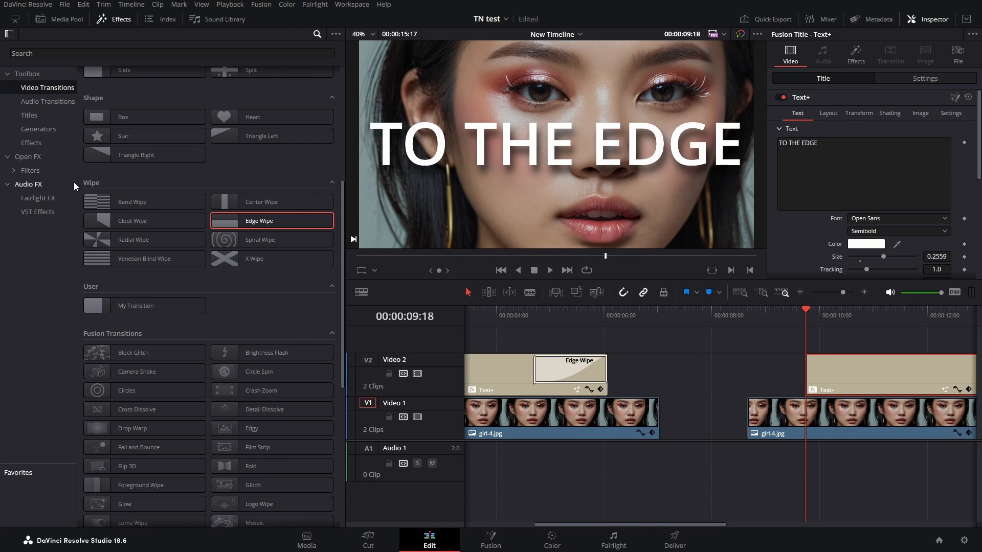
{"action": "mouse_move", "coordinate": [93, 191]}
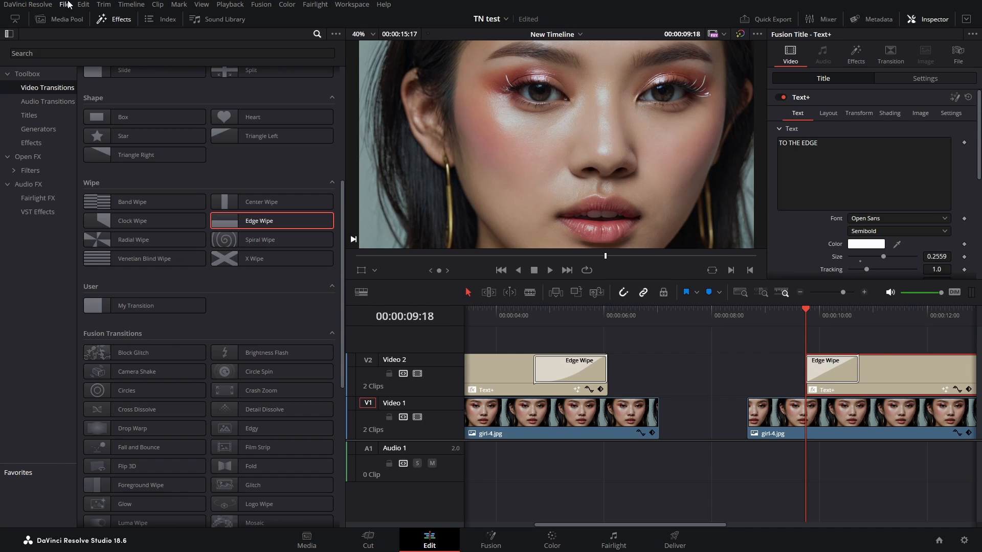
{"action": "left_click", "coordinate": [113, 18]}
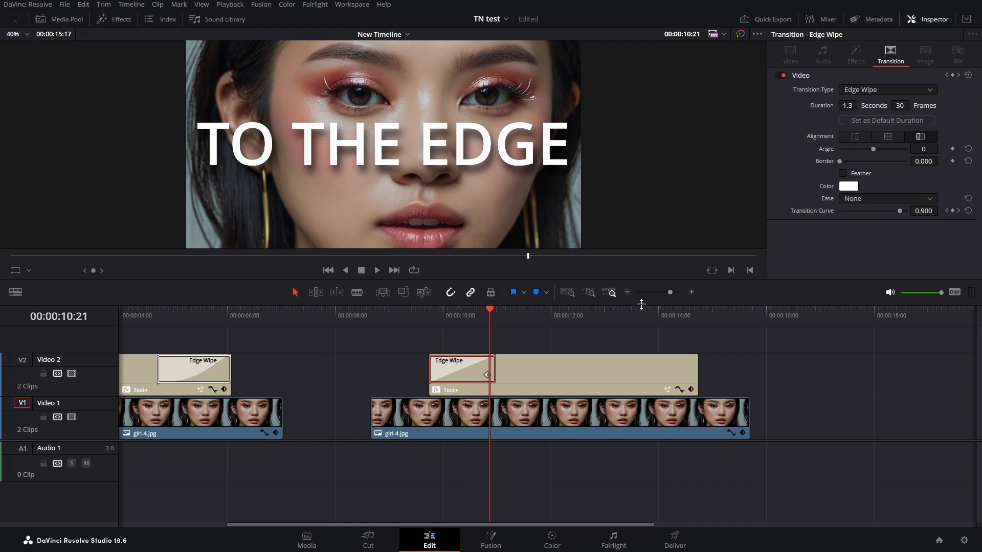
{"action": "left_click", "coordinate": [933, 19]}
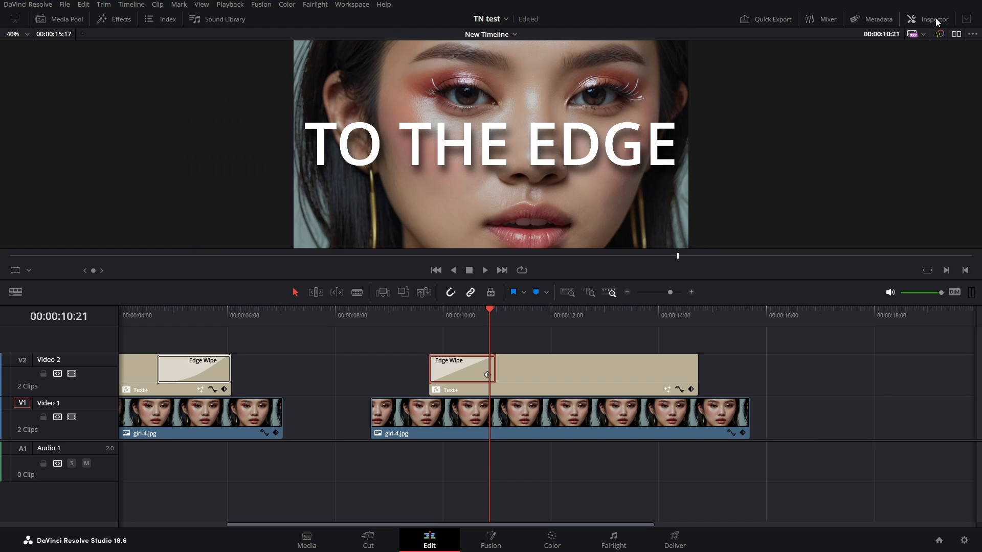
Show the Edge Wipe's Transition settings in the Inspector and preview the title mid-reveal
{"action": "left_click", "coordinate": [933, 18]}
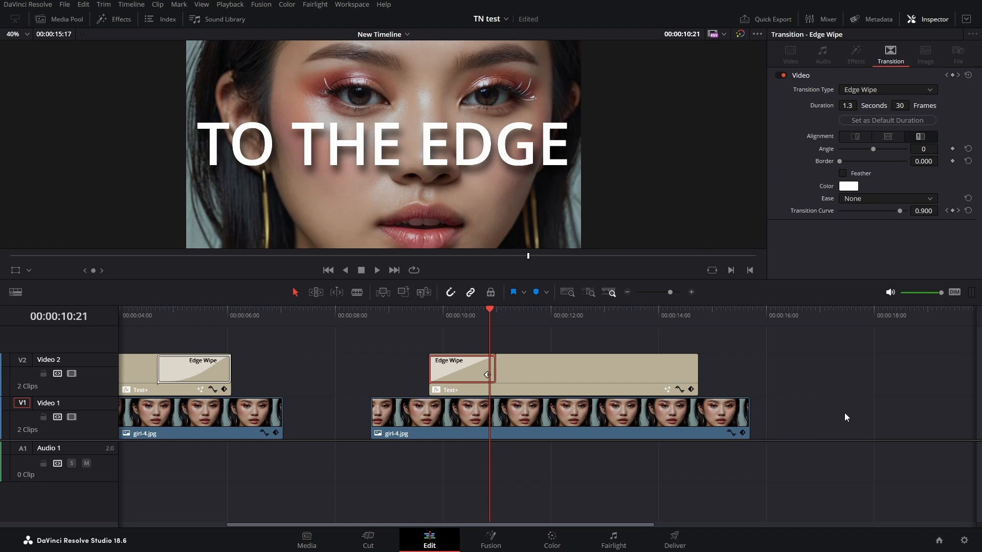
{"action": "mouse_move", "coordinate": [791, 162]}
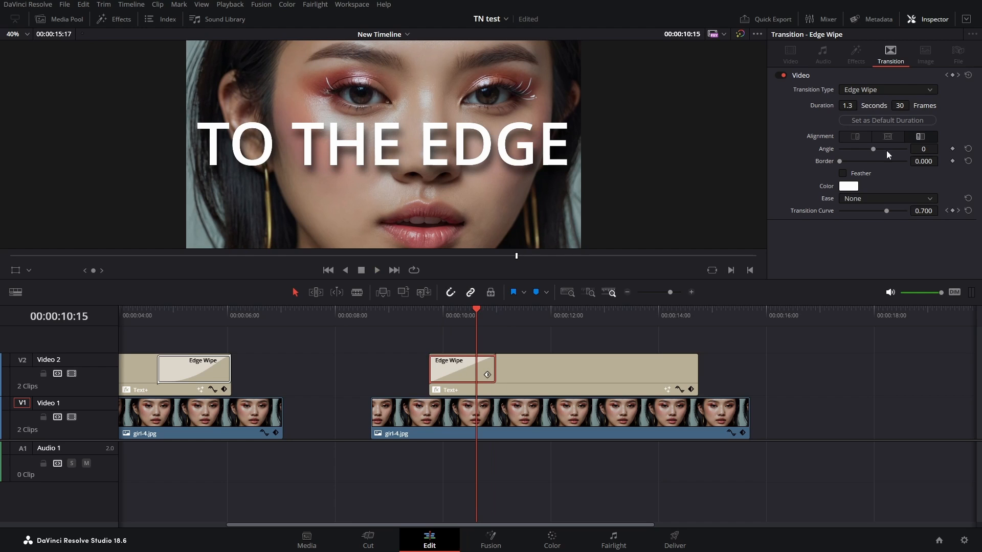
{"action": "mouse_move", "coordinate": [623, 162]}
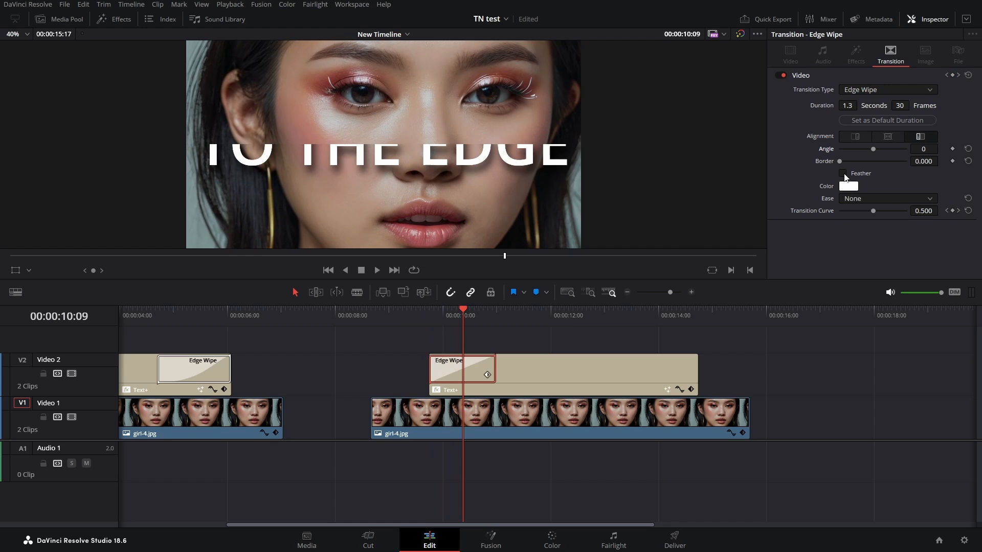
Feather the wipe with border 58, make it 40 frames long and set Ease to Out
{"action": "left_click", "coordinate": [844, 174]}
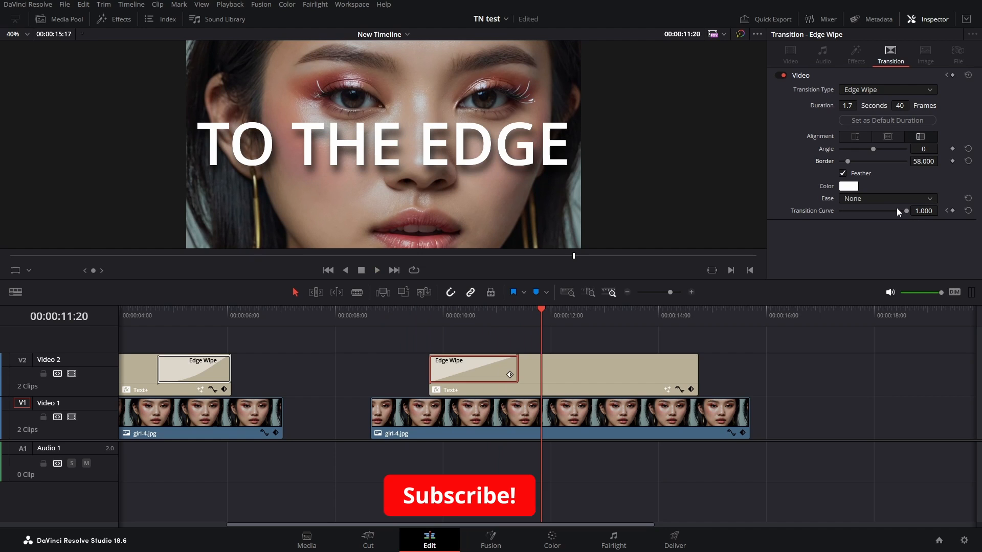
{"action": "left_click", "coordinate": [886, 199]}
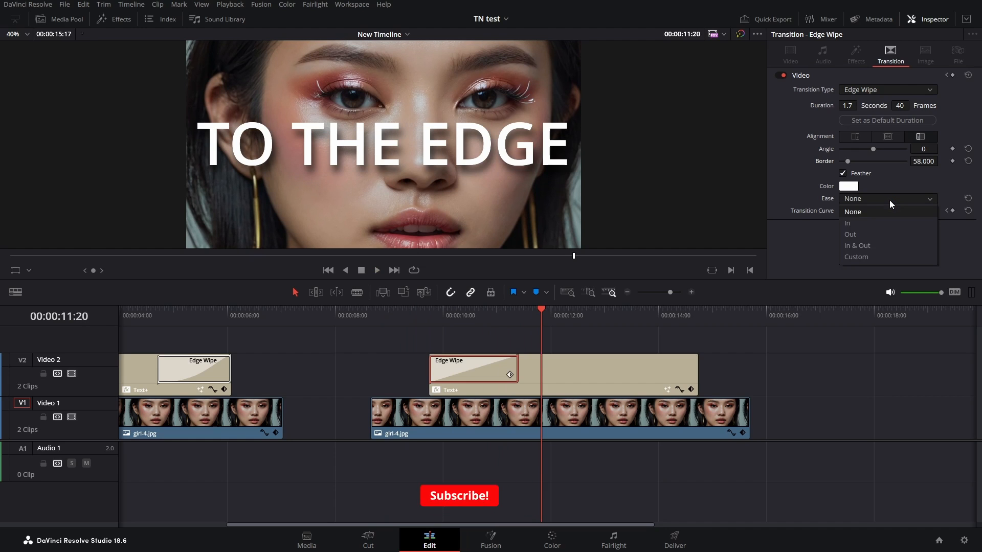
{"action": "mouse_move", "coordinate": [820, 206]}
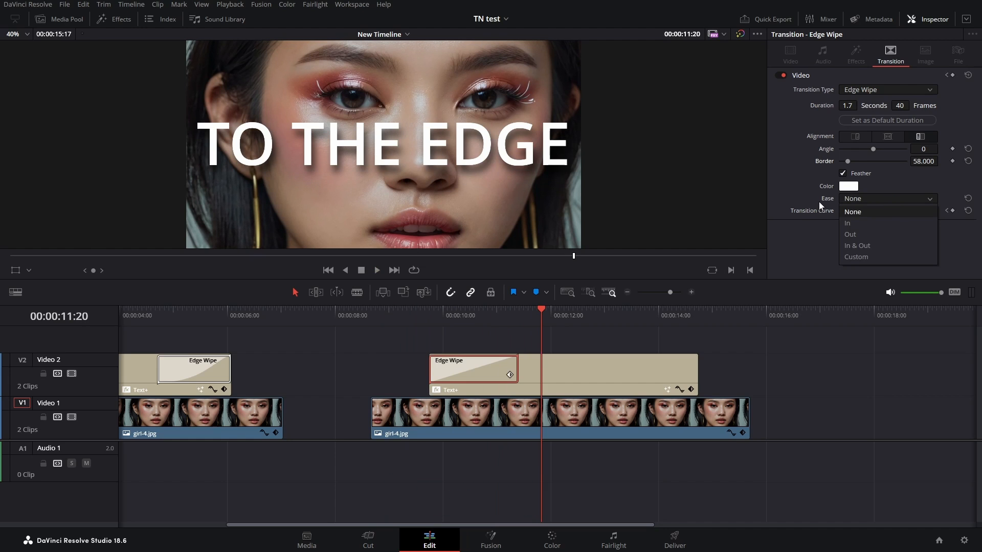
{"action": "mouse_move", "coordinate": [855, 235]}
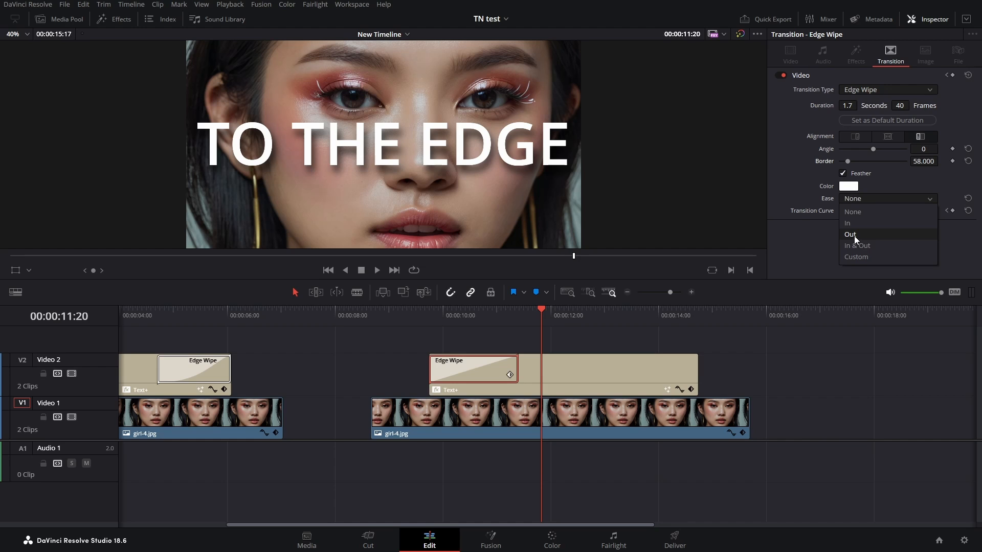
{"action": "left_click", "coordinate": [850, 233]}
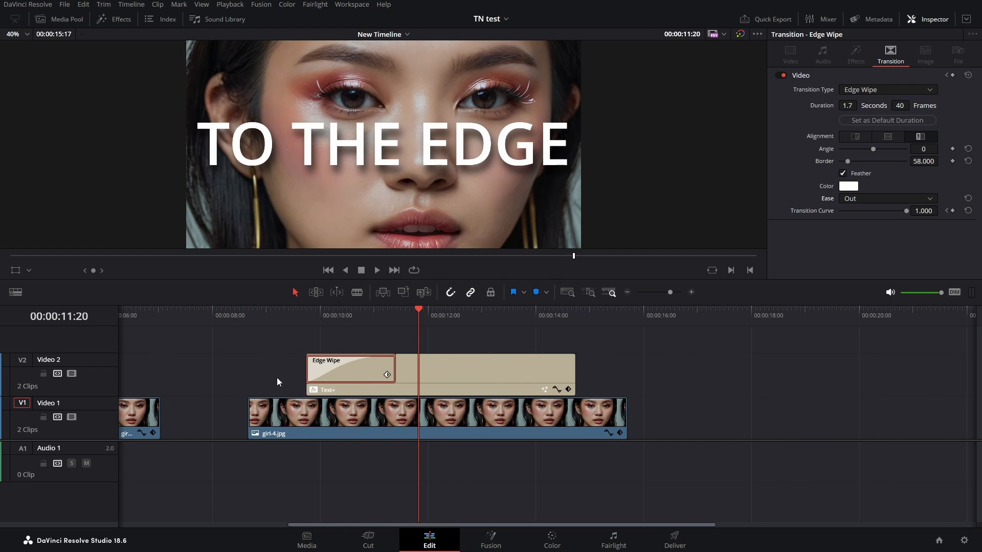
{"action": "mouse_move", "coordinate": [366, 372]}
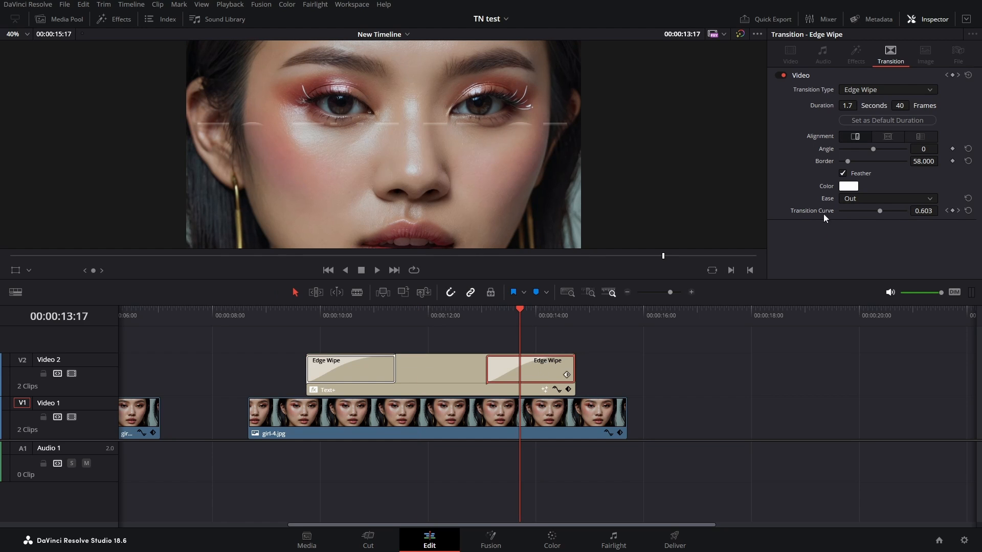
Set the closing Edge Wipe to Ease In and move the playhead before the title to replay
{"action": "left_click", "coordinate": [887, 199]}
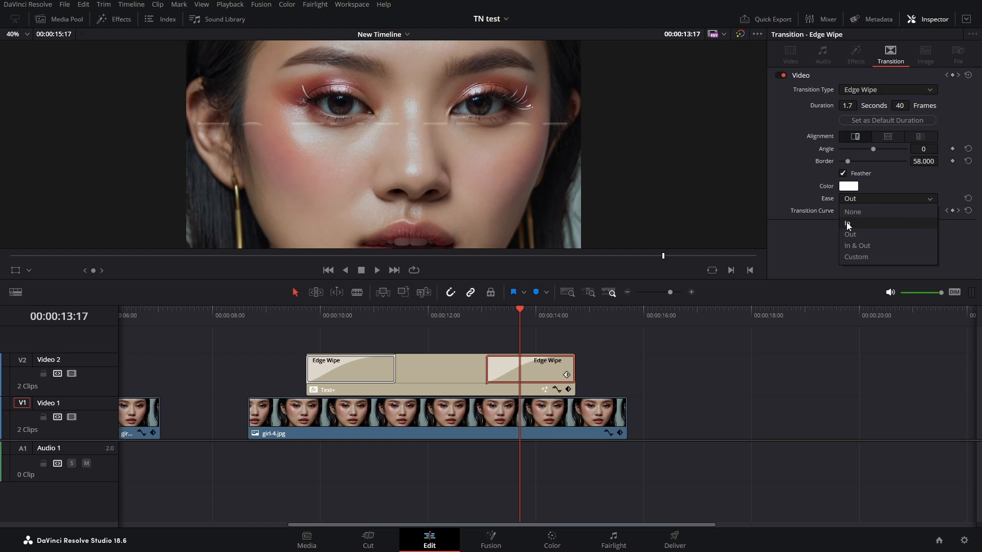
{"action": "left_click", "coordinate": [851, 223]}
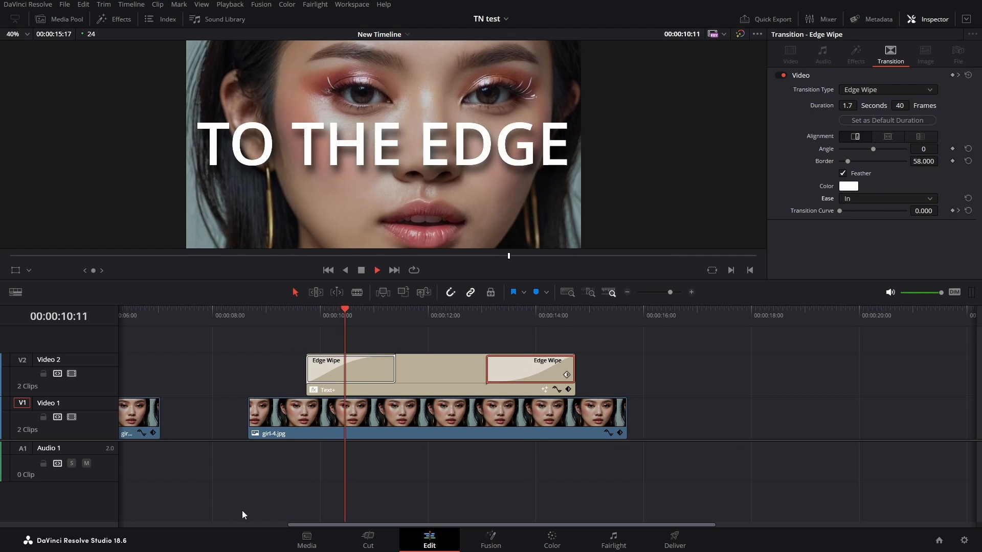
{"action": "left_click", "coordinate": [285, 316]}
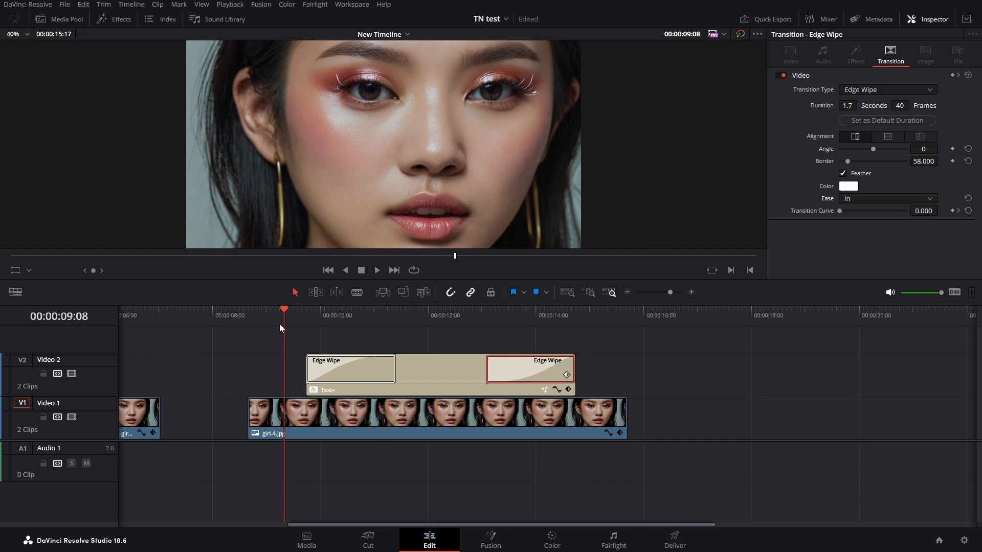